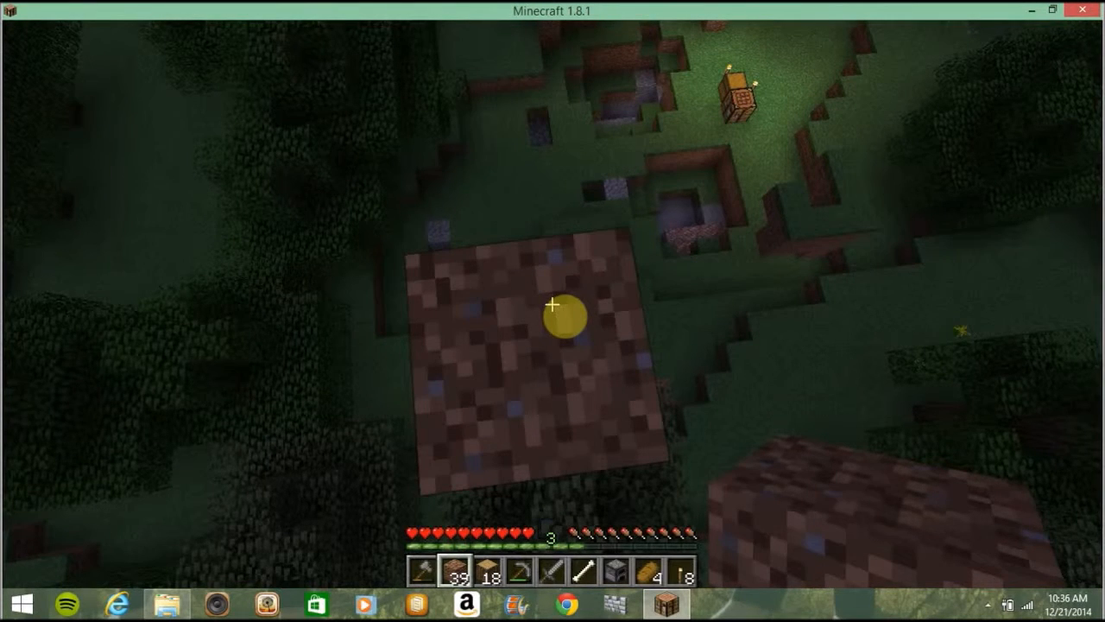
mouse_move(552, 304)
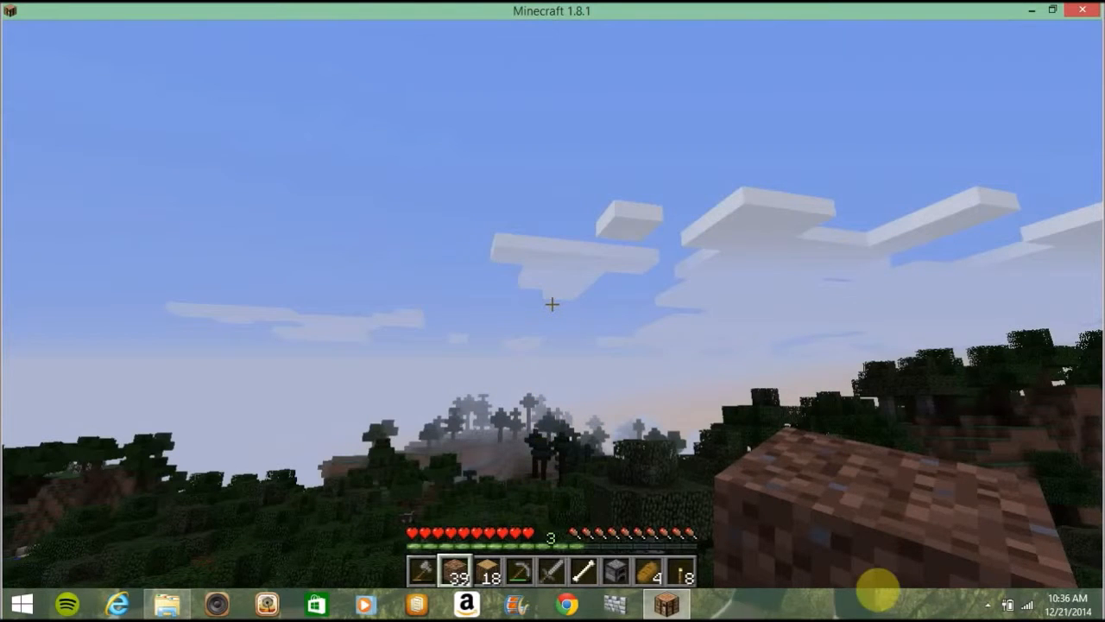
mouse_move(553, 303)
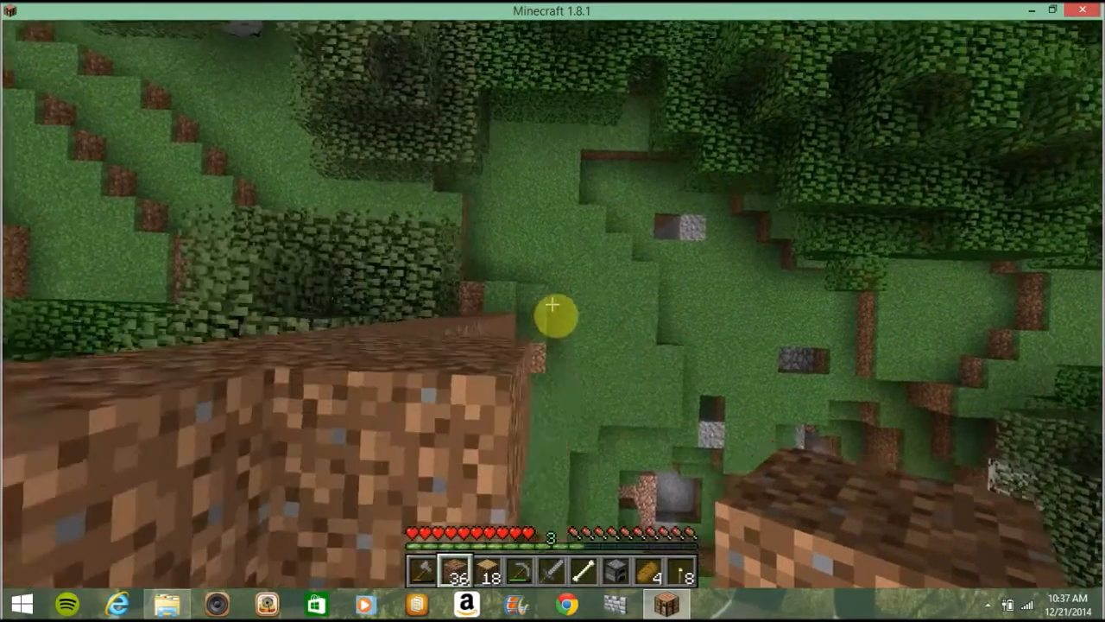
mouse_move(553, 304)
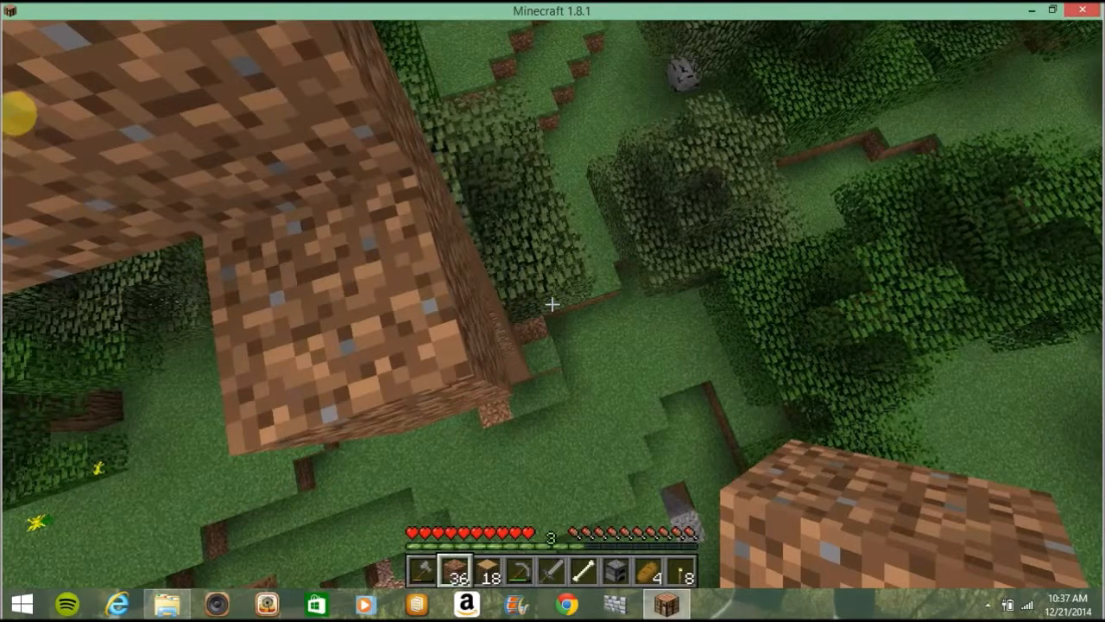
mouse_move(552, 311)
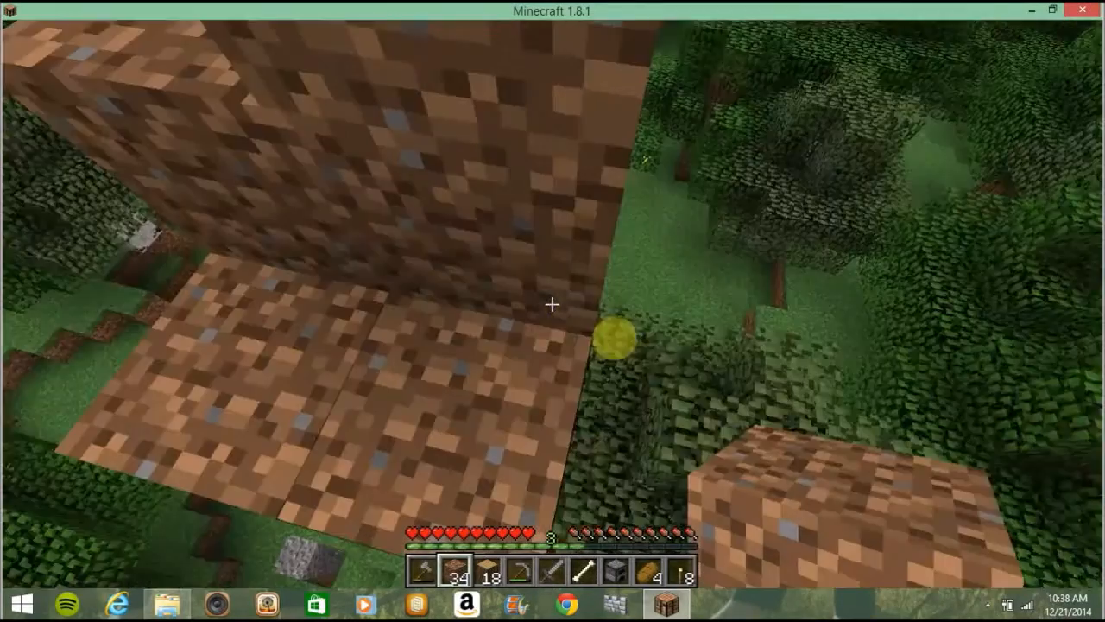
mouse_move(553, 310)
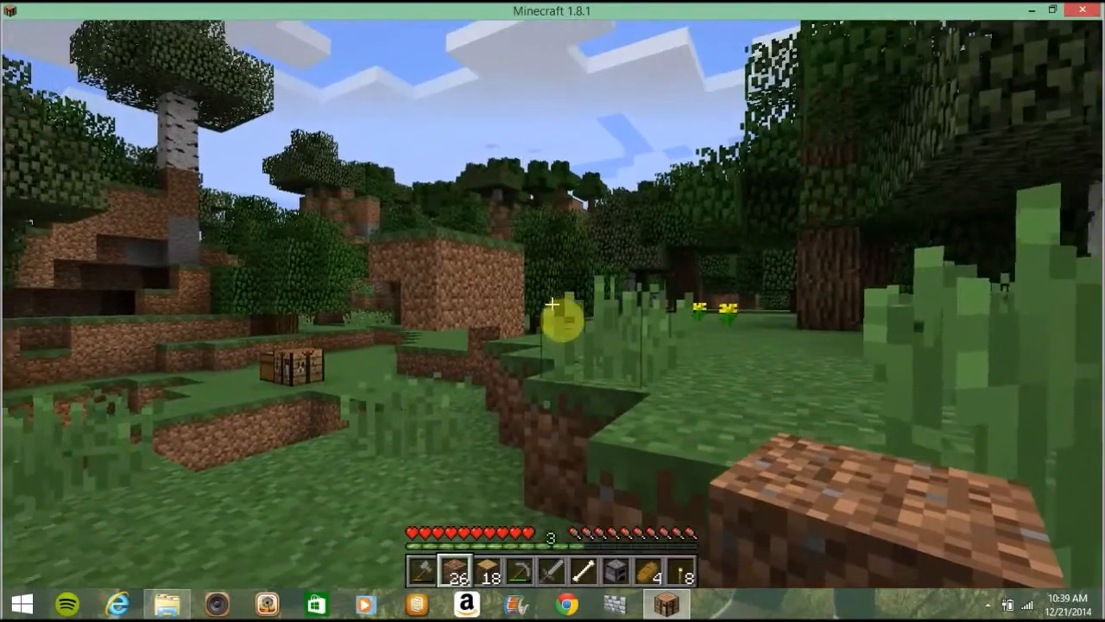
mouse_move(552, 311)
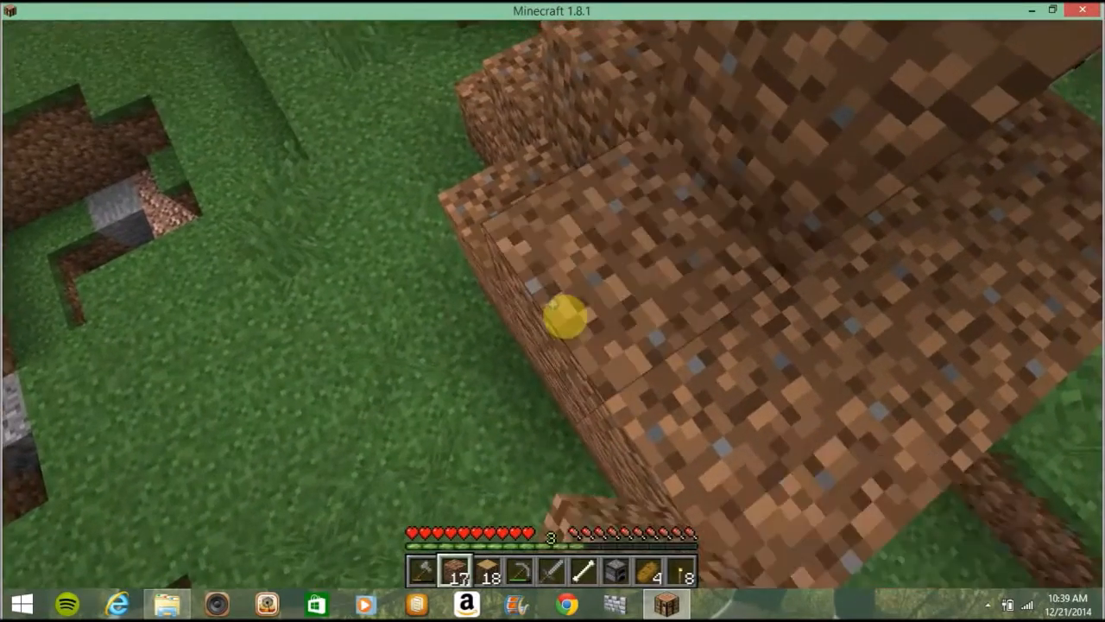
mouse_move(553, 302)
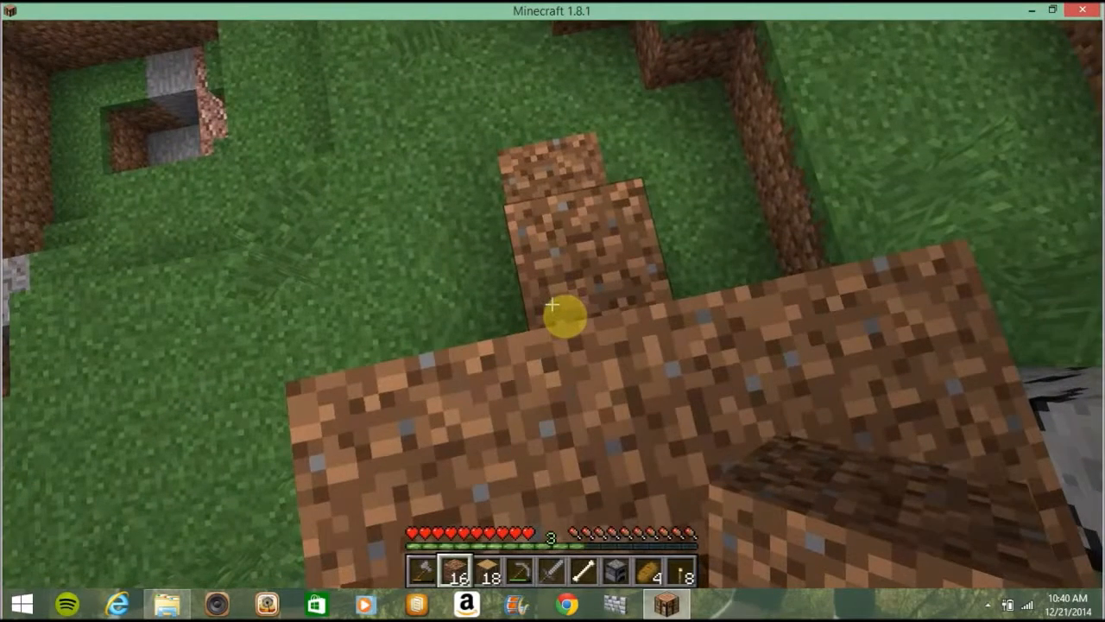
Bring up the inventory to pick other building blocks after laying the dirt platform.
key("e")
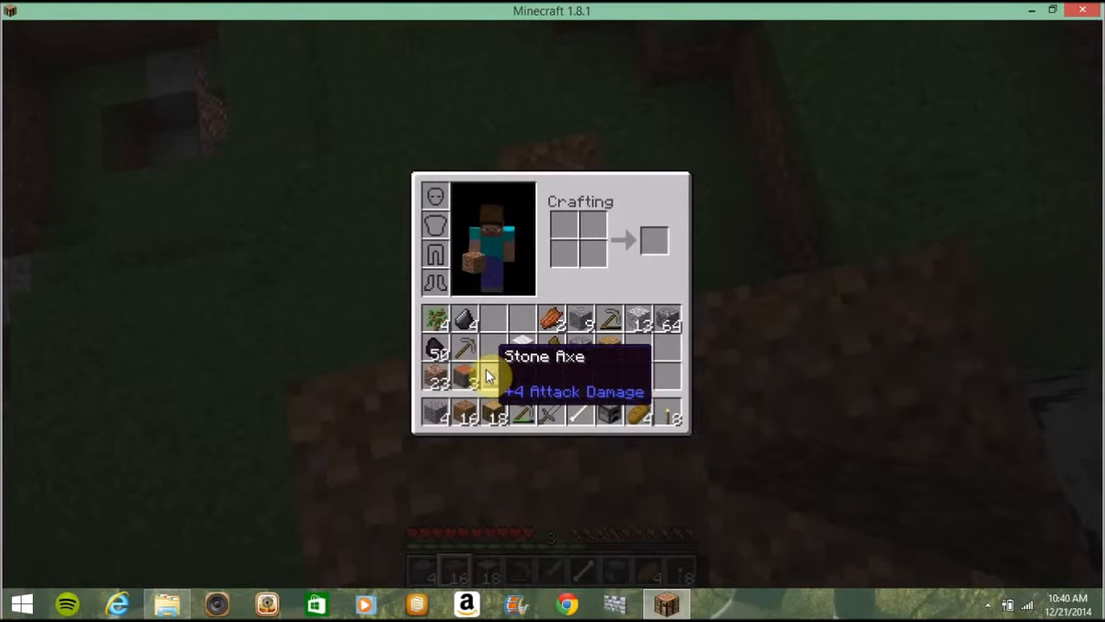
Resume building to set cobblestone into the trench, then return to the inventory.
key("Escape")
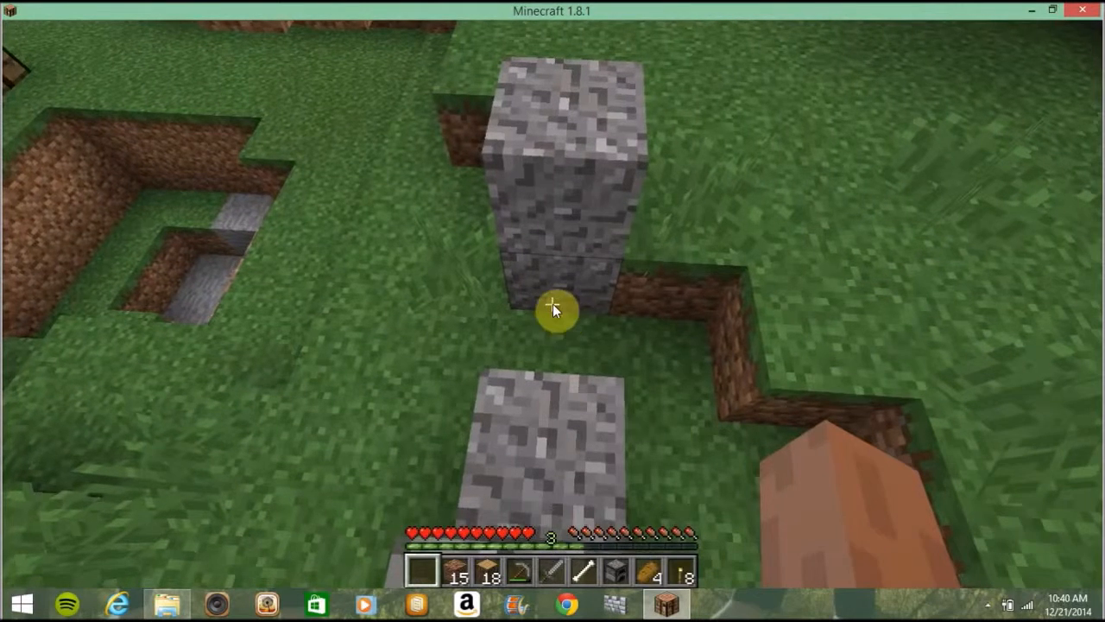
key("e")
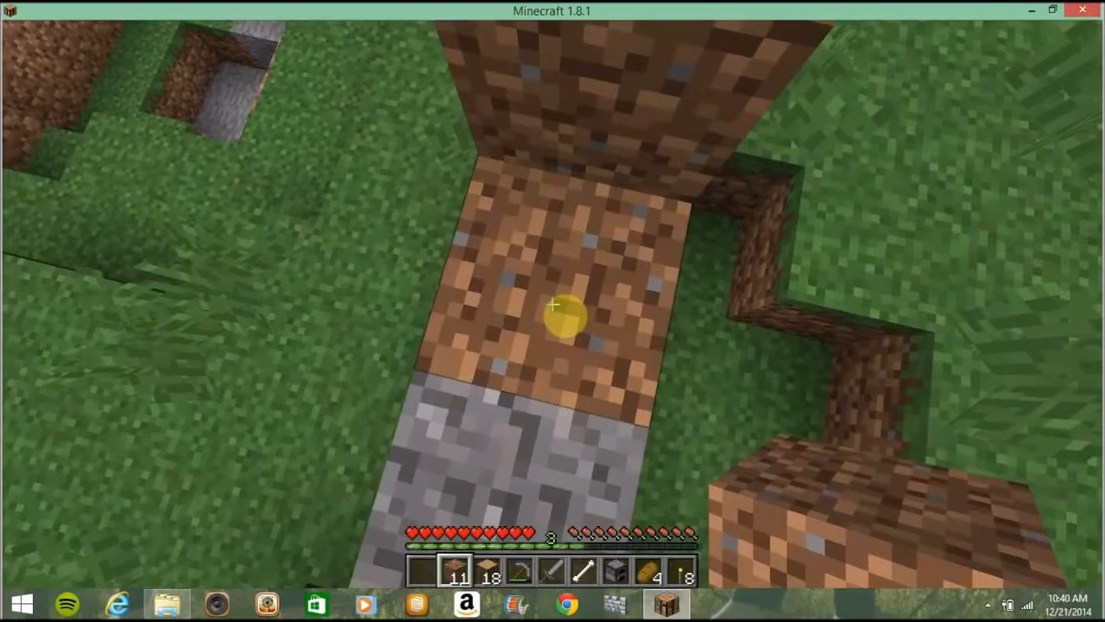
mouse_move(552, 311)
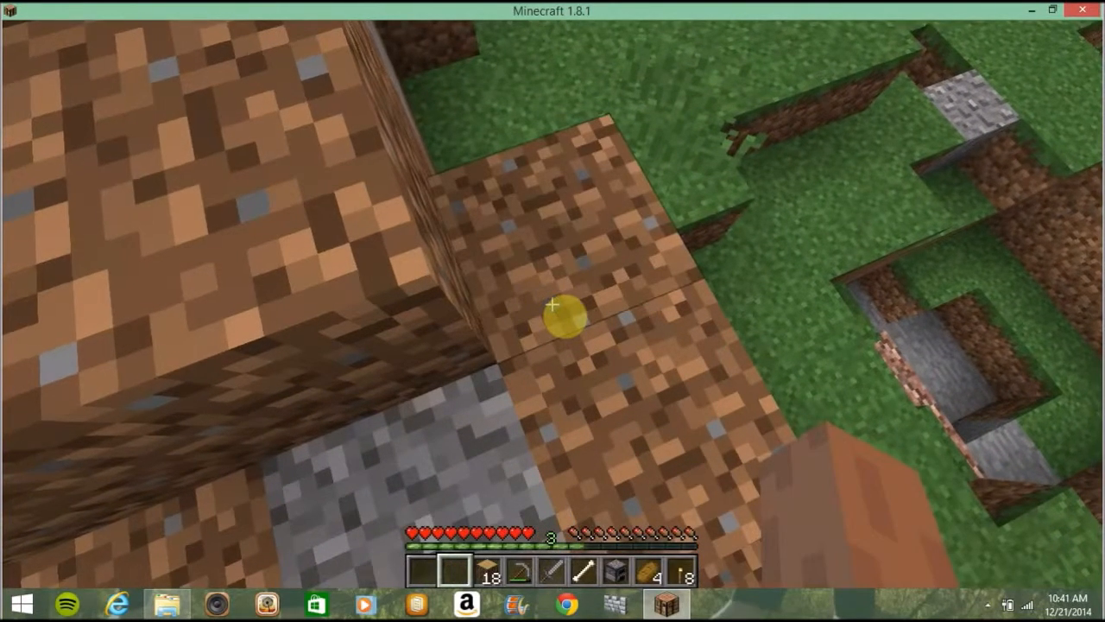
Move granite blocks into the hotbar and close the inventory.
key("e")
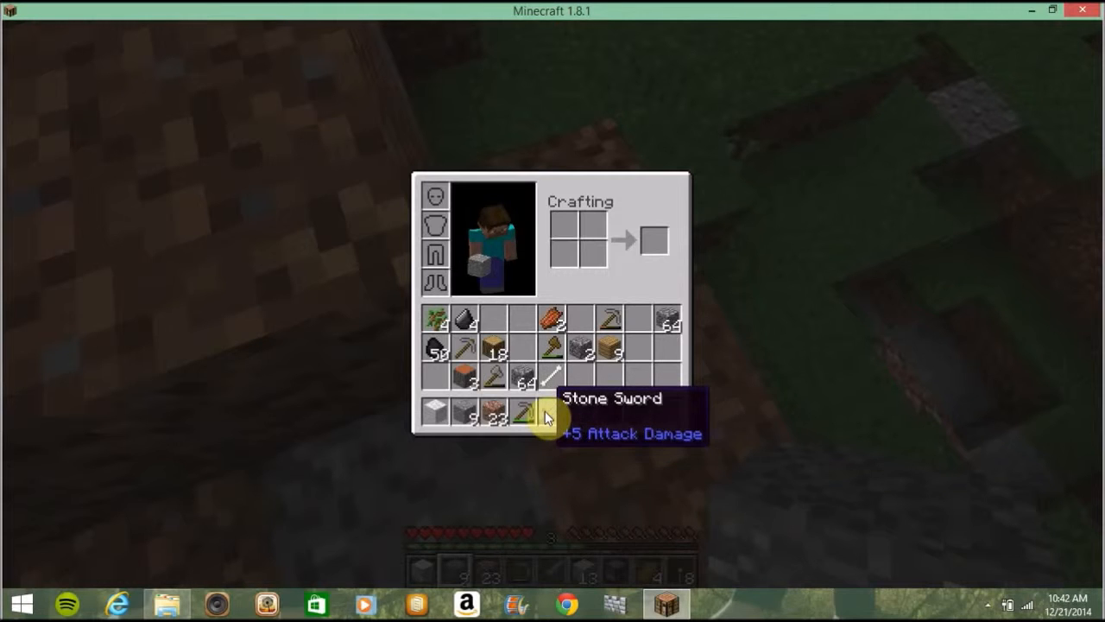
key("Escape")
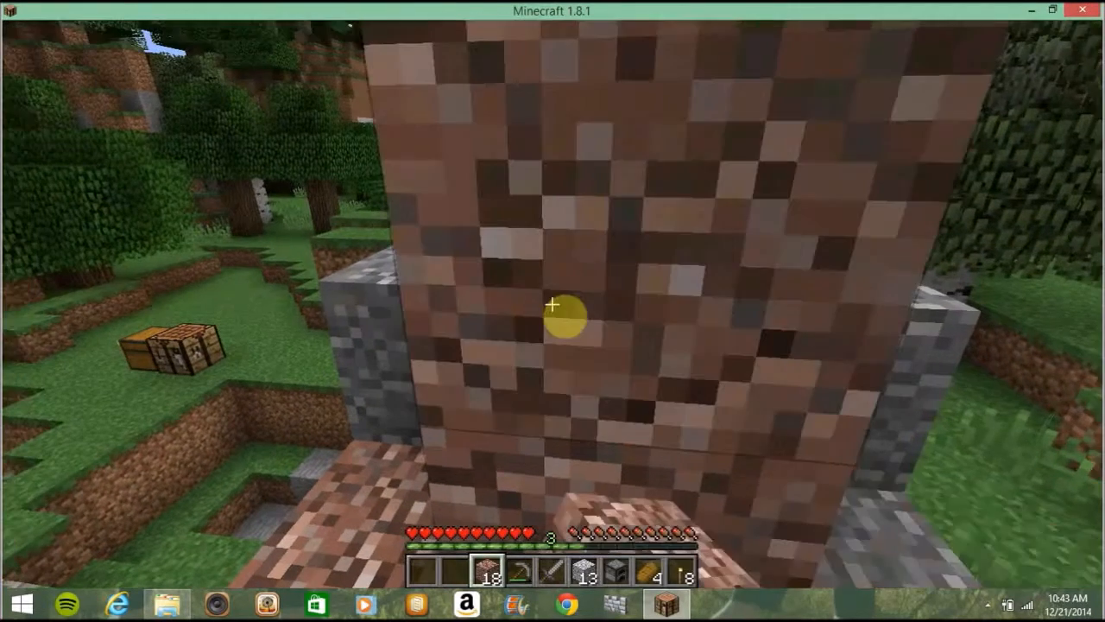
mouse_move(552, 311)
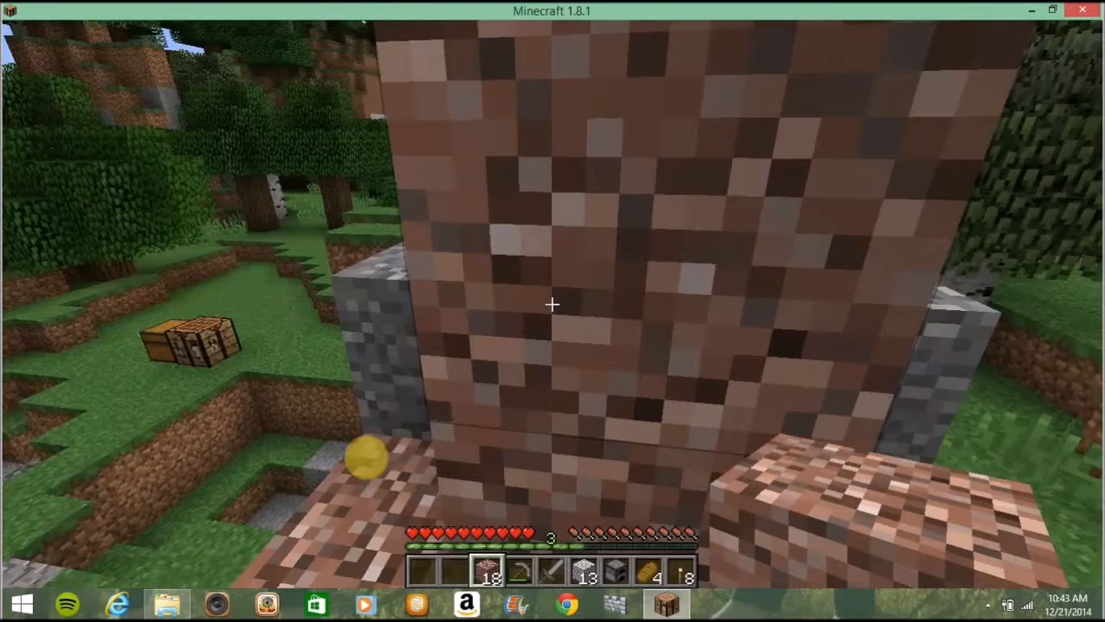
mouse_move(553, 304)
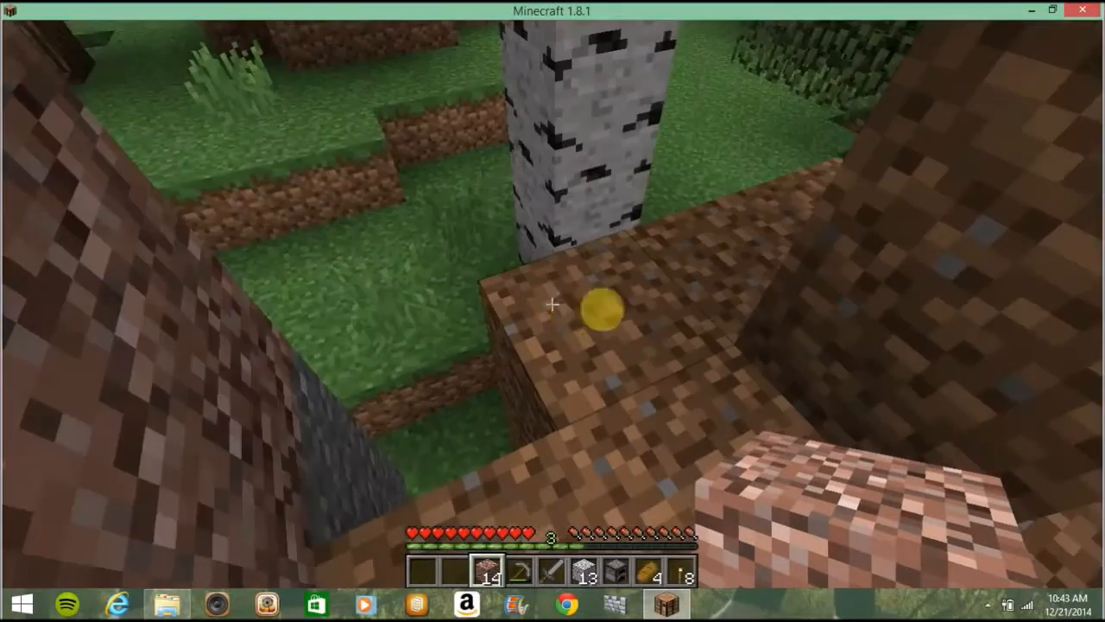
mouse_move(552, 311)
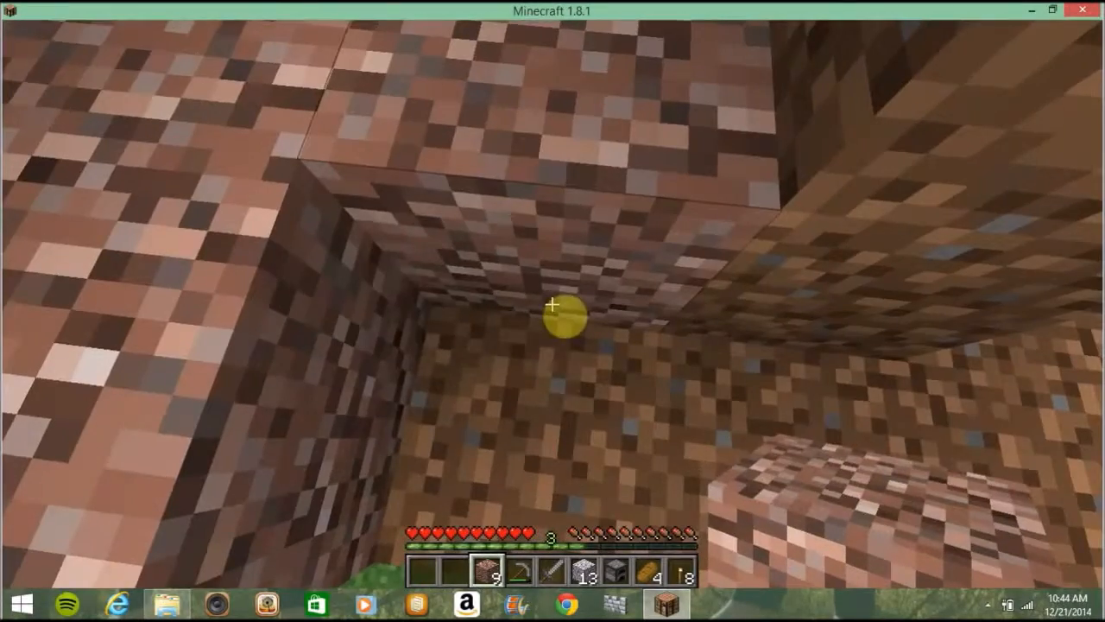
mouse_move(552, 311)
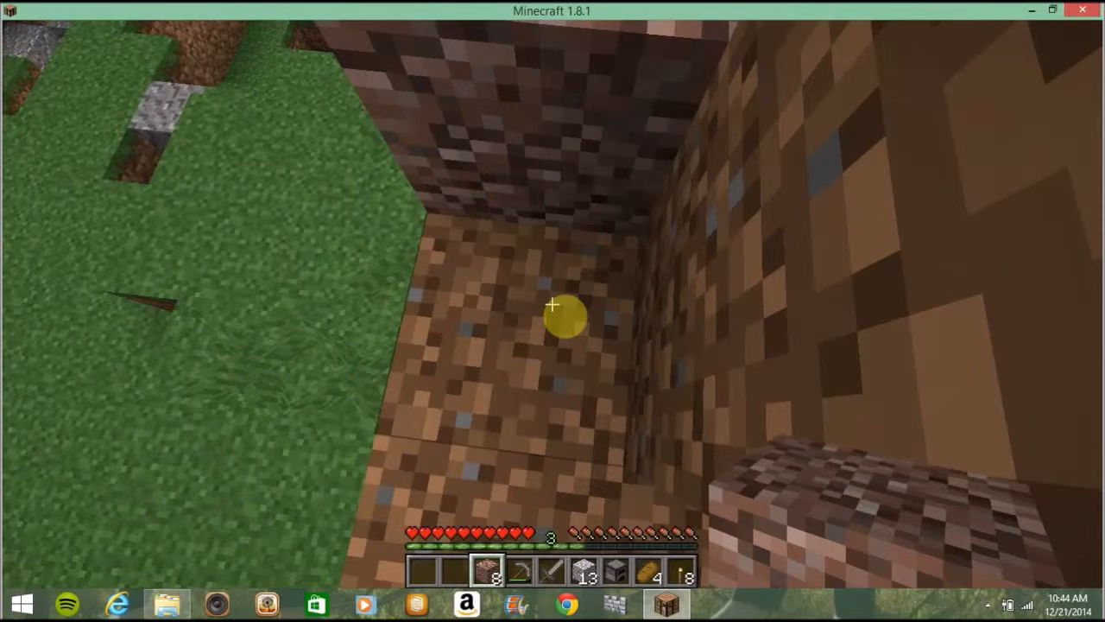
Pause the game via the Game menu after enclosing the shaft in granite.
key("Escape")
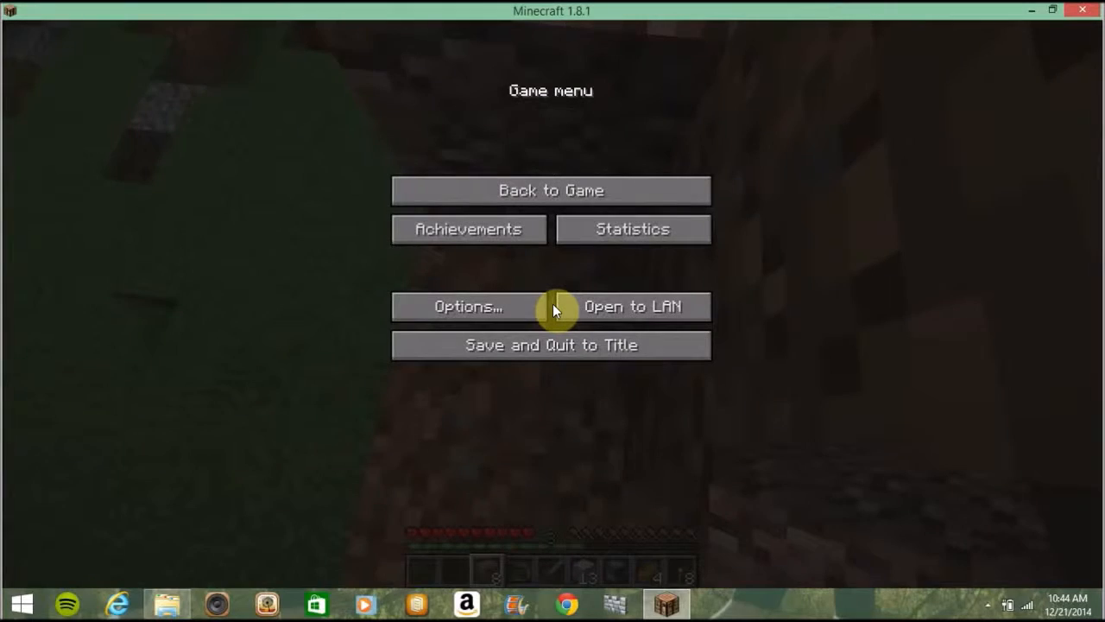
mouse_move(542, 335)
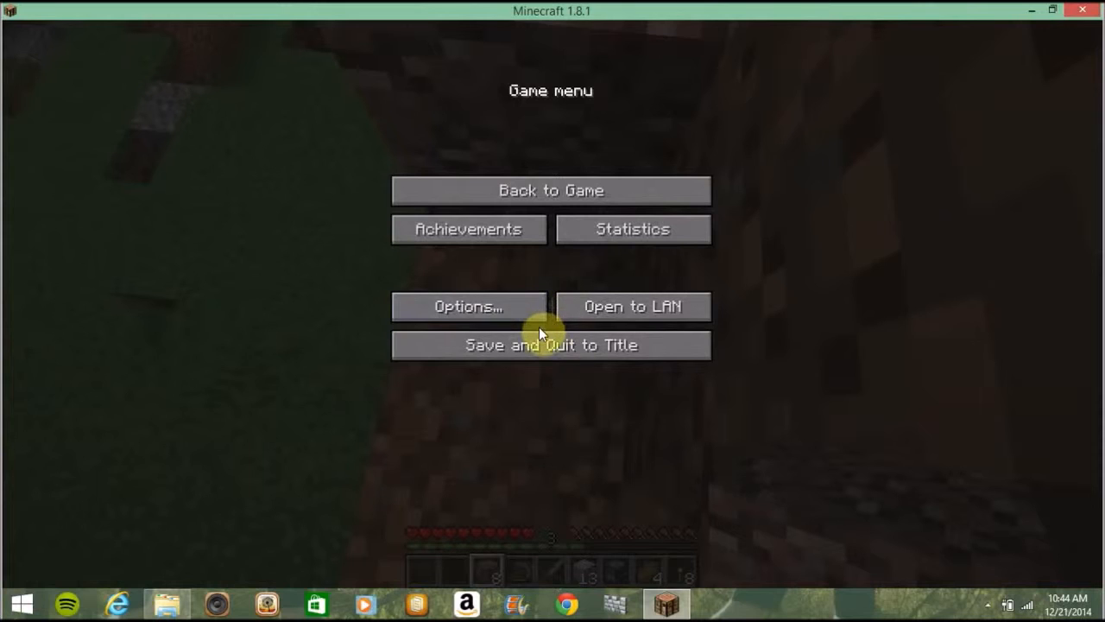